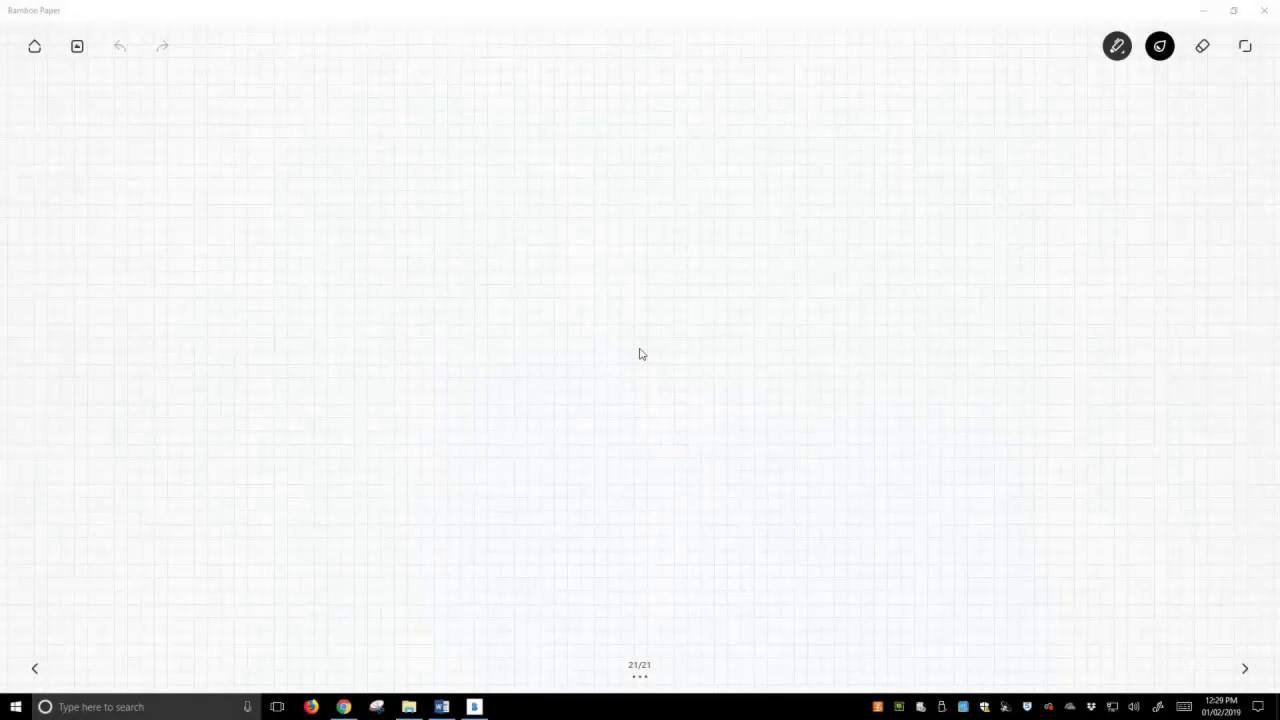
# Sketch propene followed by a reaction arrow labelled H2O above and H2SO4 beneath.
pyautogui.moveTo(158, 132); pyautogui.dragTo(188, 120)
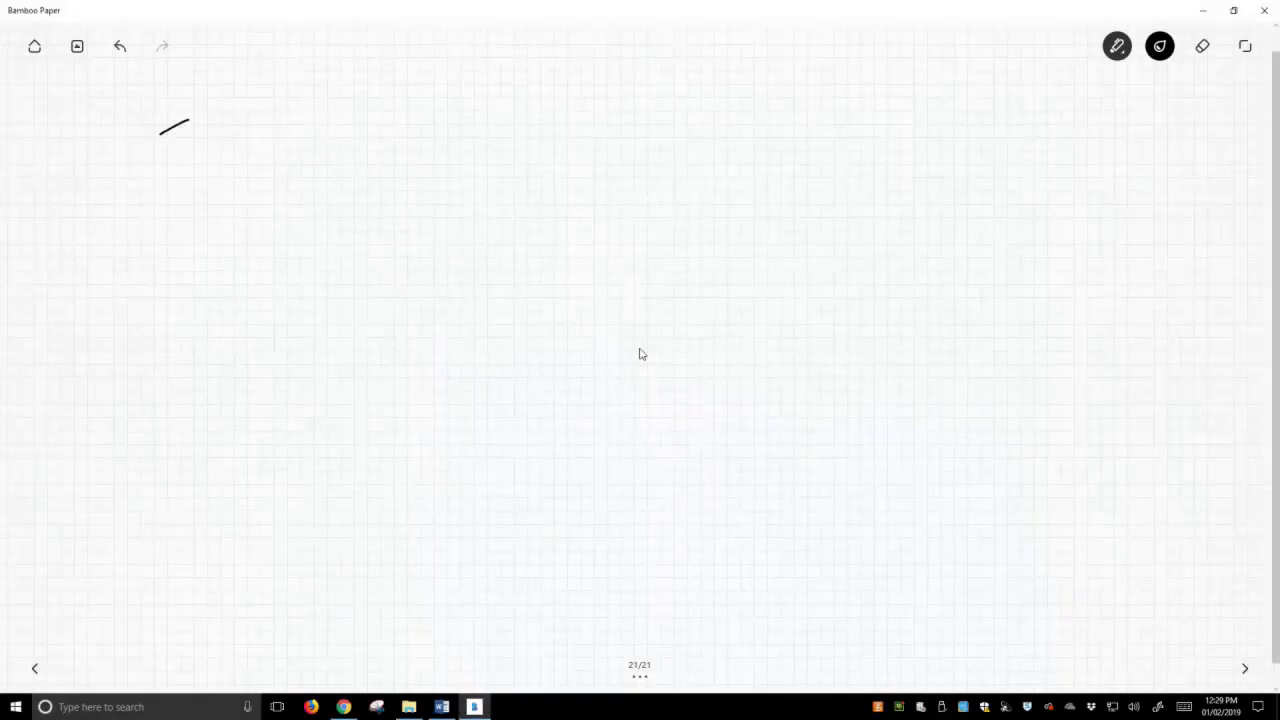
pyautogui.moveTo(190, 120); pyautogui.dragTo(228, 130)
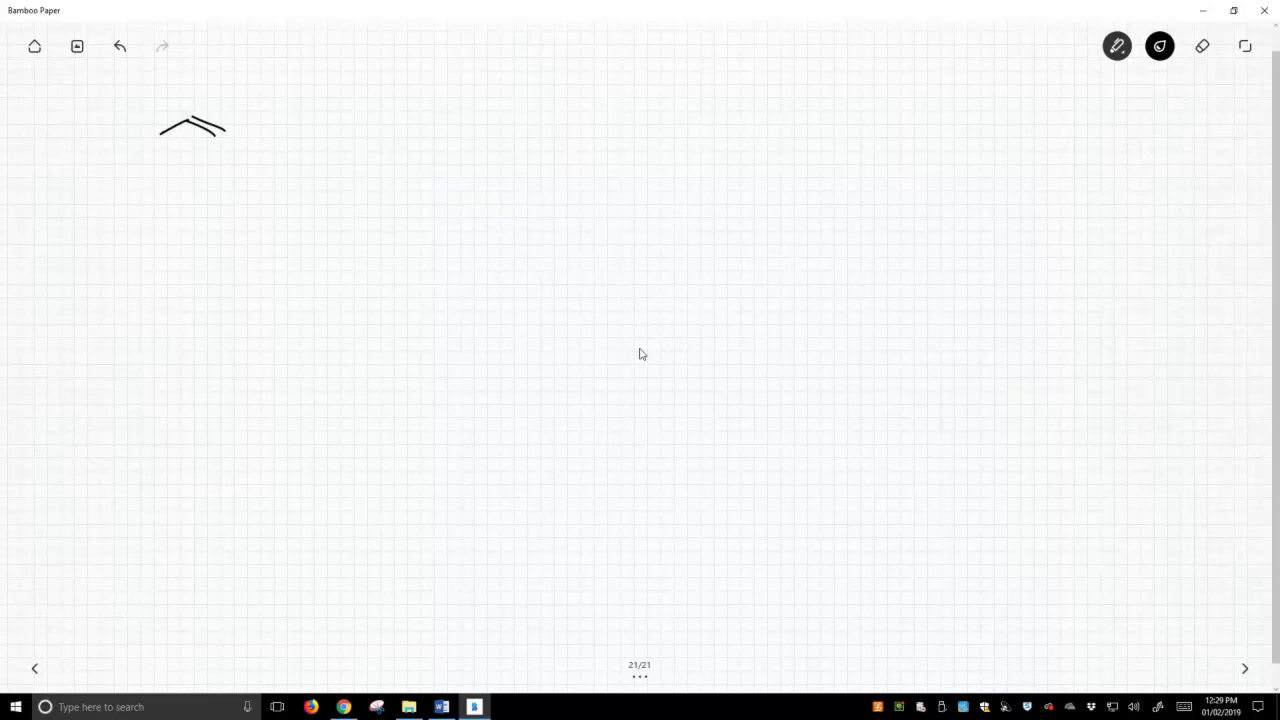
pyautogui.moveTo(292, 124); pyautogui.dragTo(380, 120)
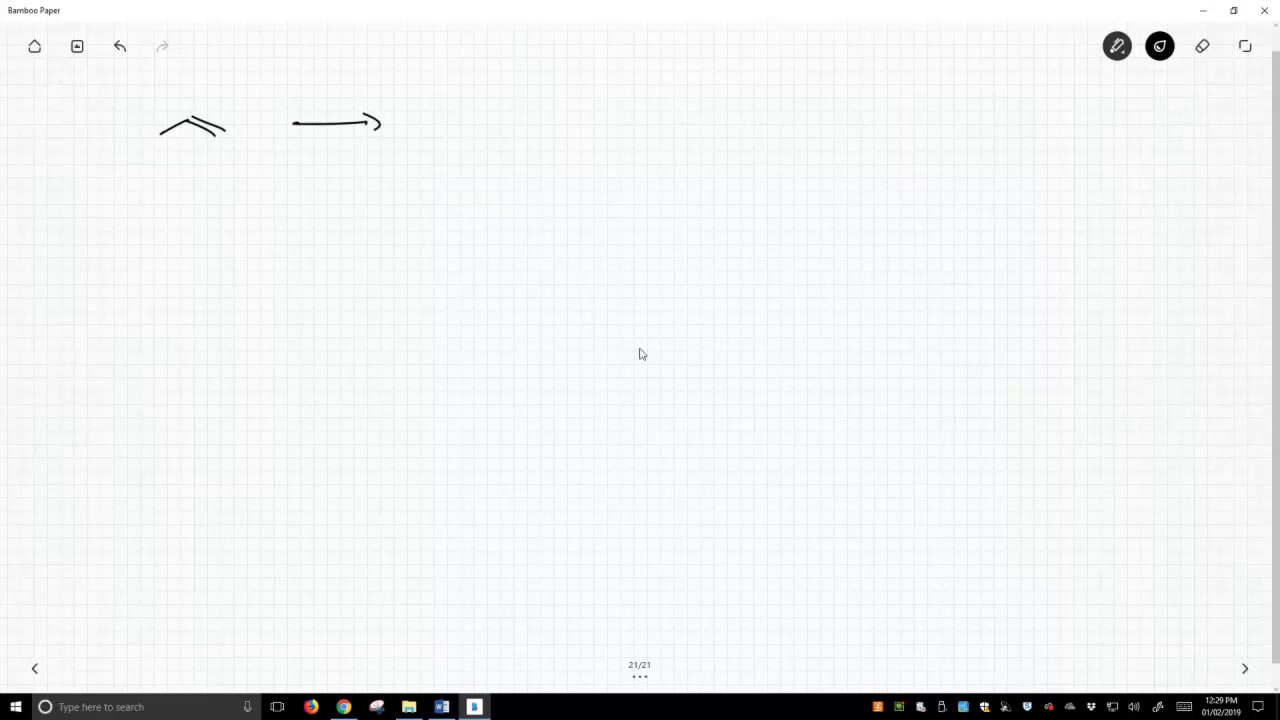
pyautogui.moveTo(296, 100); pyautogui.dragTo(320, 100)
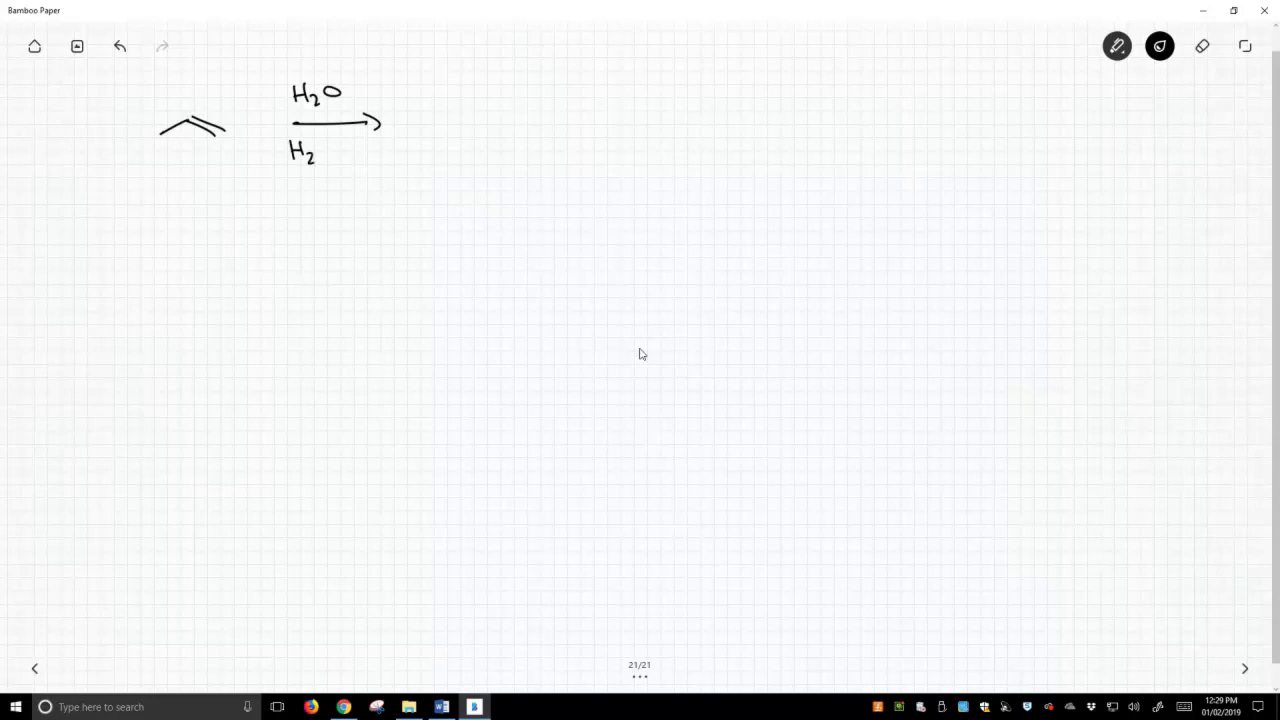
pyautogui.moveTo(320, 152); pyautogui.dragTo(360, 152)
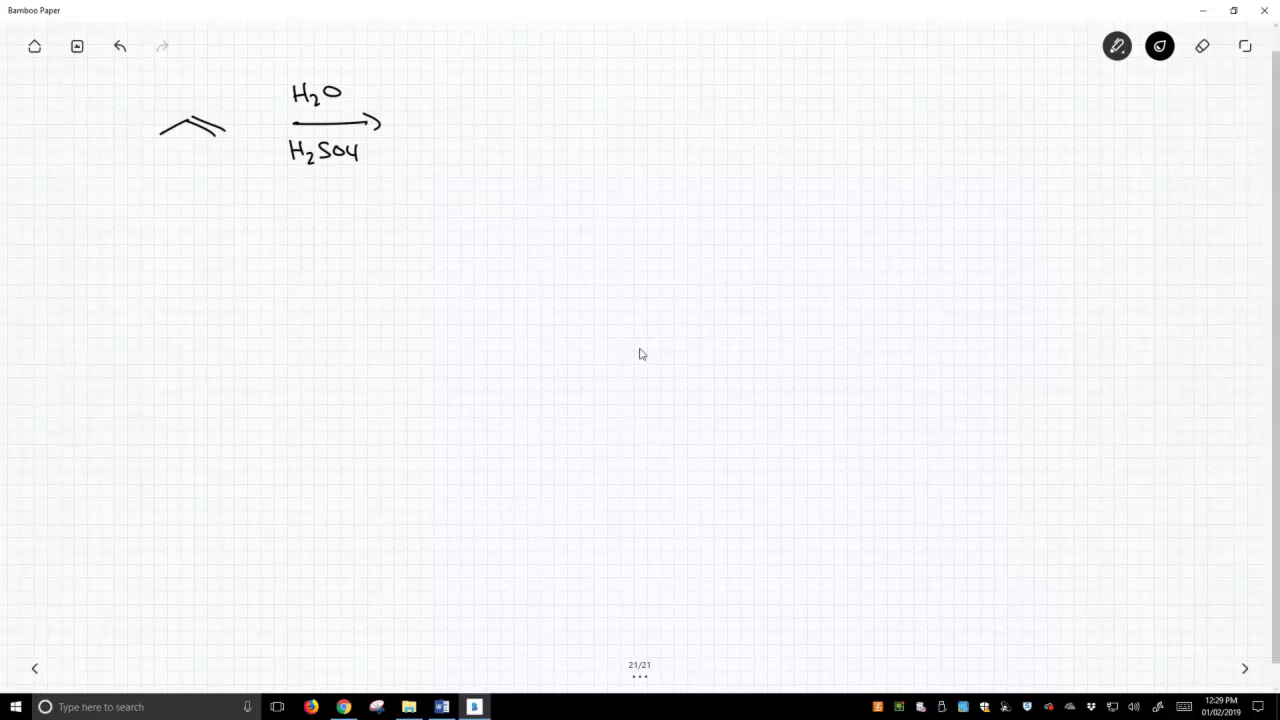
# Mark the alkene carbon with an arrow and draw the isopropanol product with its OH.
pyautogui.moveTo(188, 84); pyautogui.dragTo(188, 114)
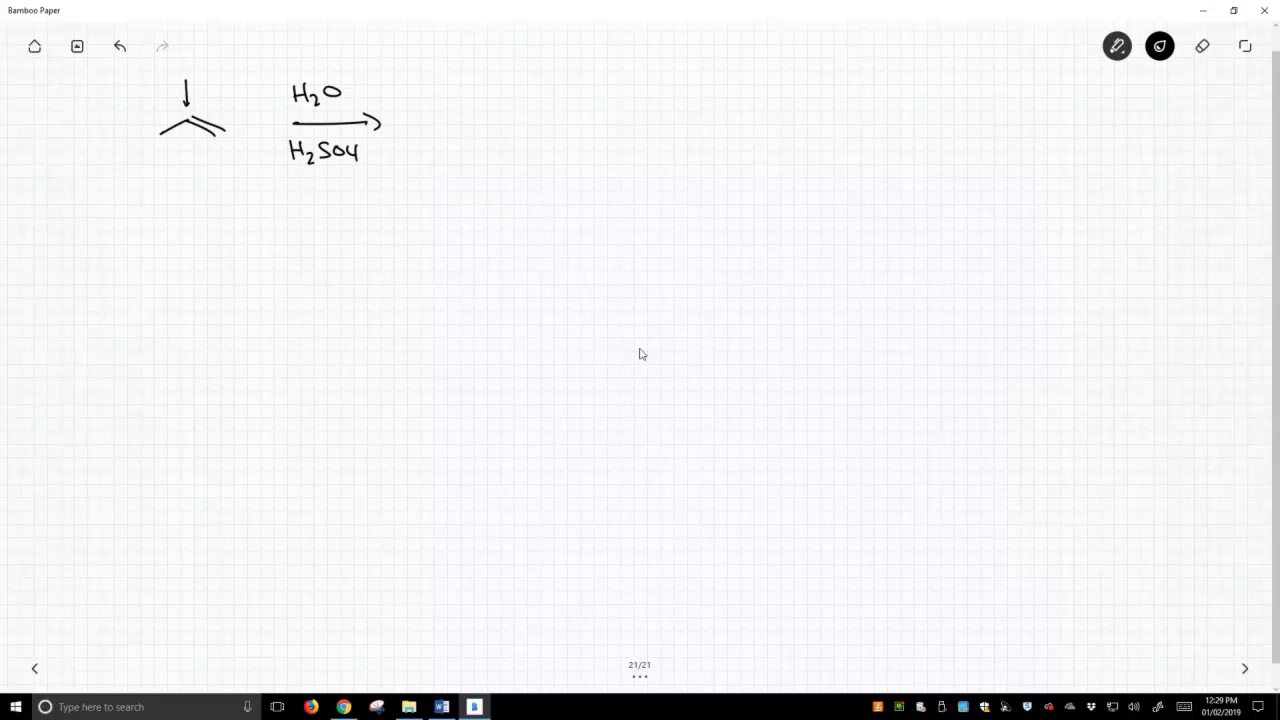
pyautogui.moveTo(436, 136); pyautogui.dragTo(496, 124)
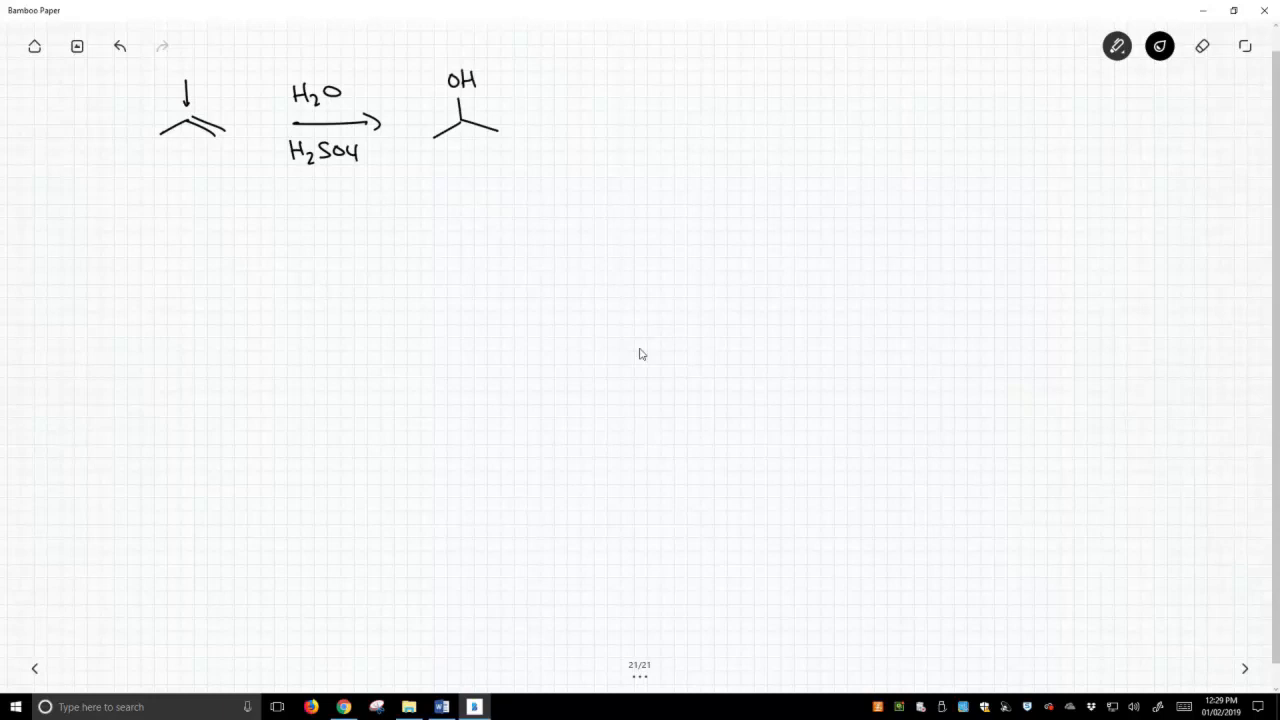
# Handwrite 'Markovnikov addn (C⊕)' beside the alcohol product.
pyautogui.moveTo(556, 110); pyautogui.dragTo(600, 112)
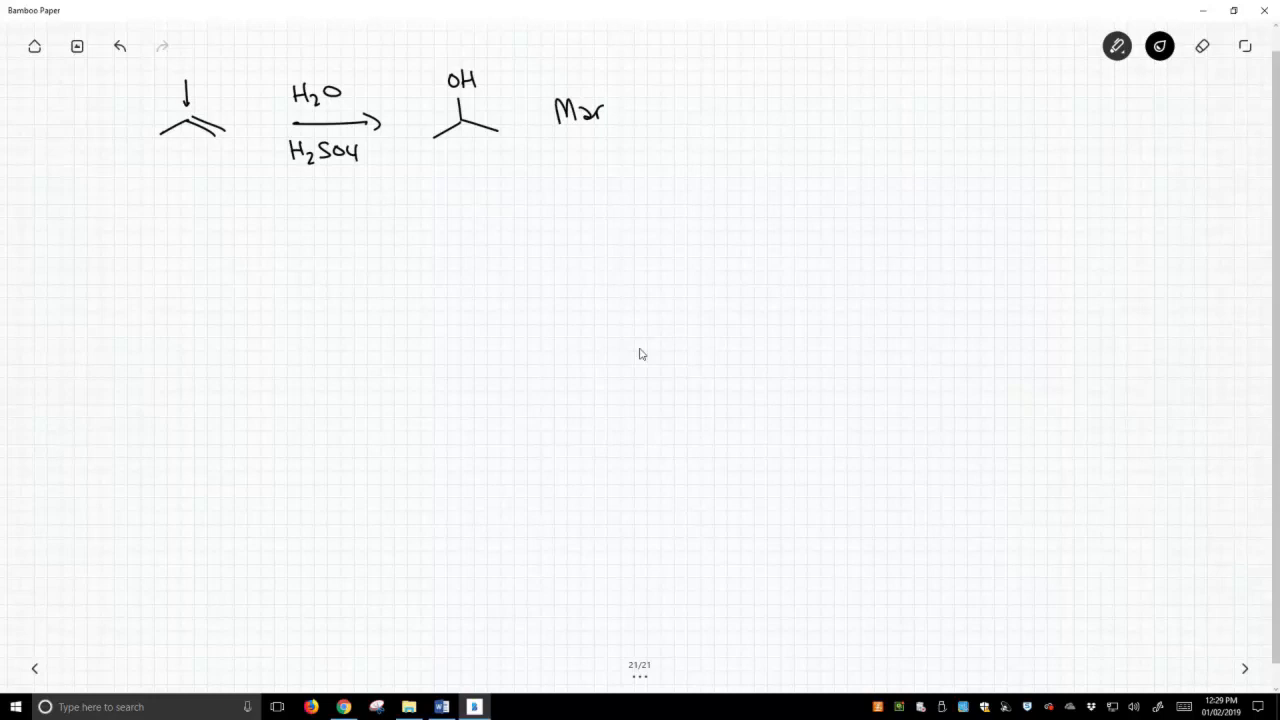
pyautogui.moveTo(610, 110); pyautogui.dragTo(664, 110)
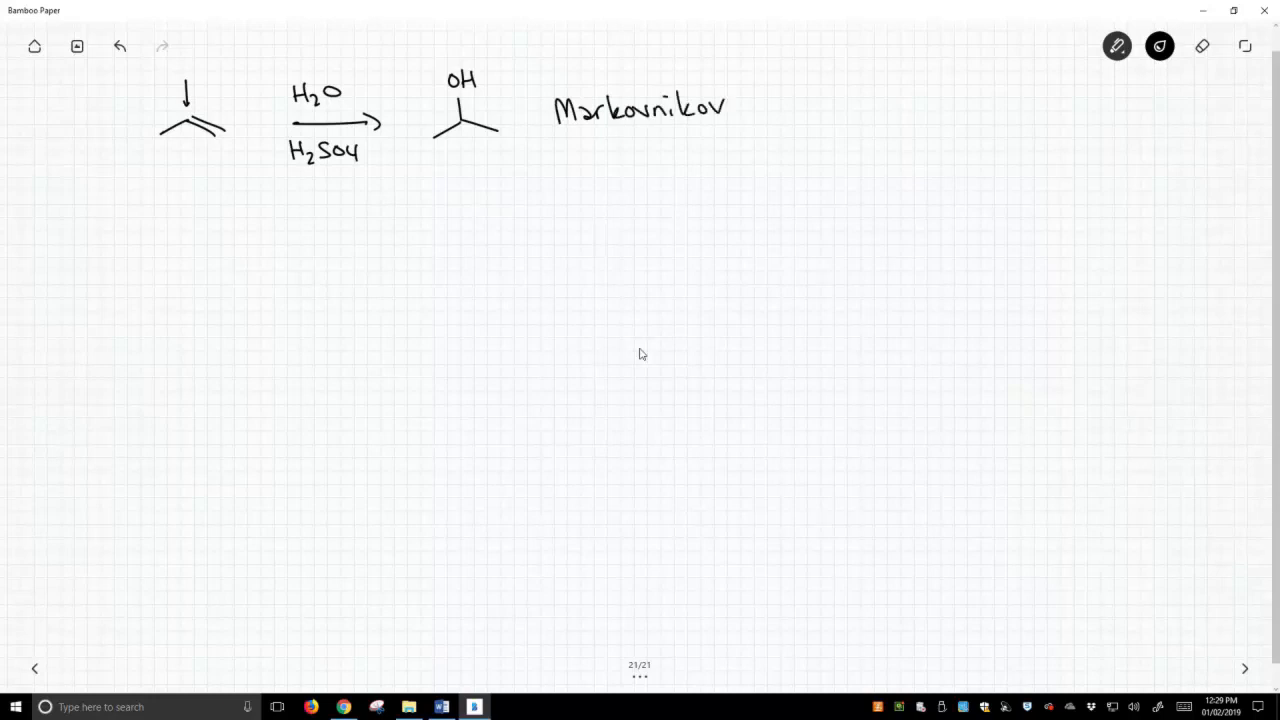
pyautogui.write('add')
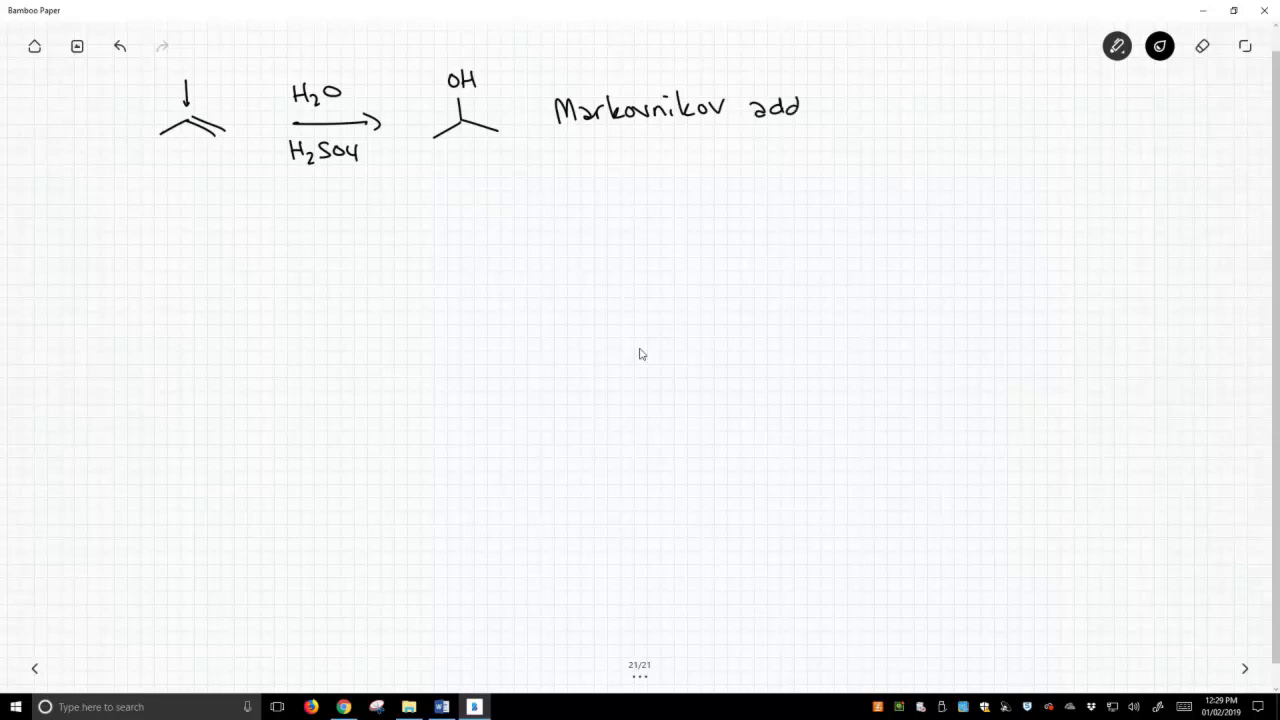
pyautogui.moveTo(790, 104); pyautogui.dragTo(864, 110)
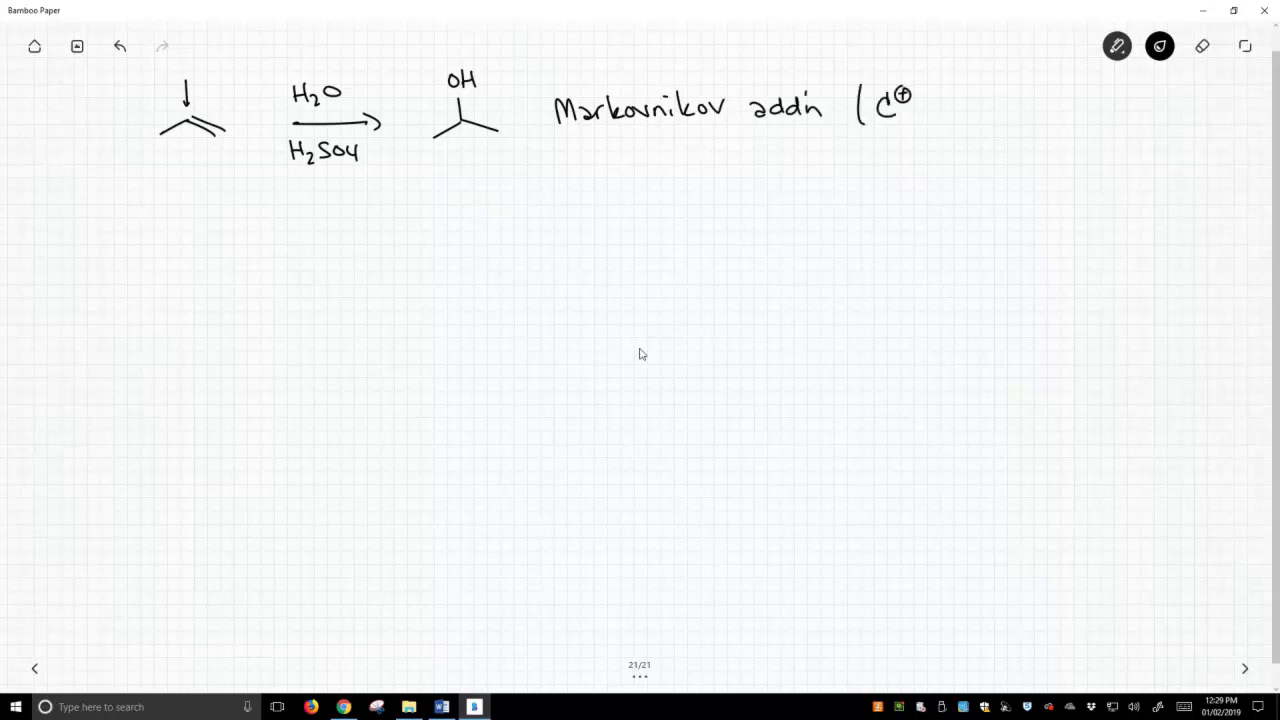
pyautogui.moveTo(924, 90); pyautogui.dragTo(924, 124)
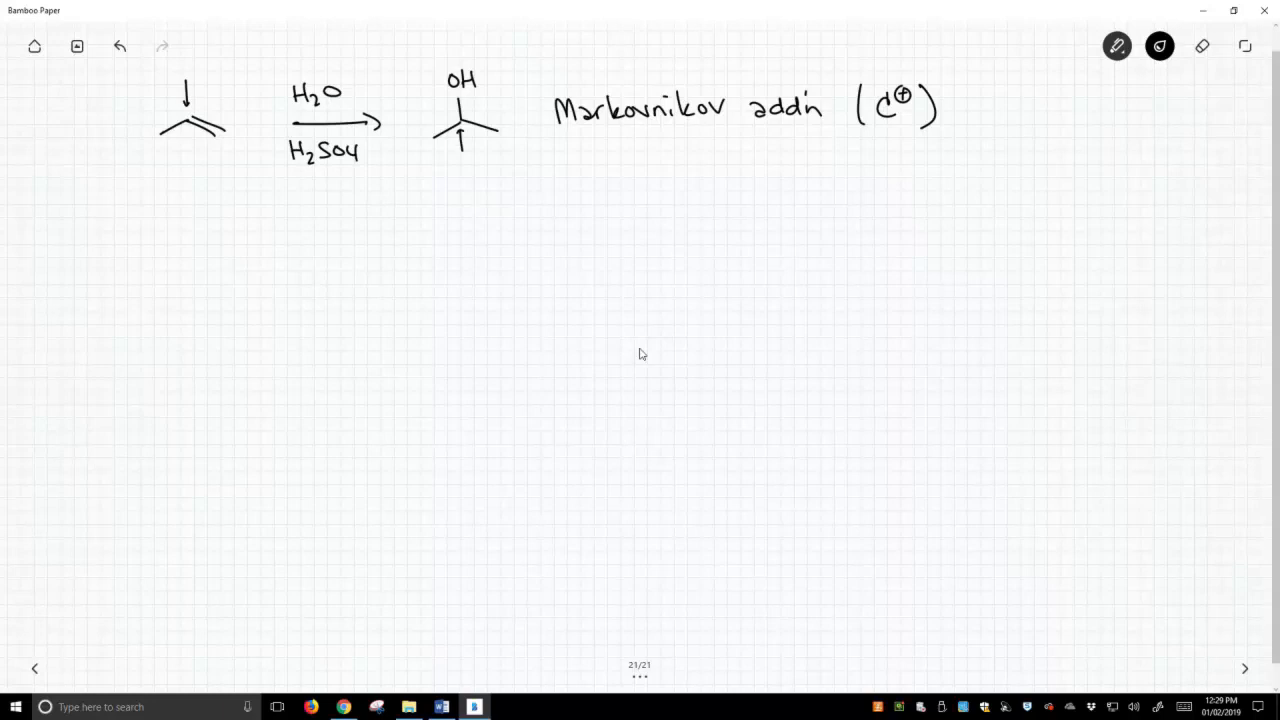
# Mark the product's end carbon and begin the terminal alkyne R–C≡C–H with its arrow.
pyautogui.moveTo(498, 160); pyautogui.dragTo(498, 136)
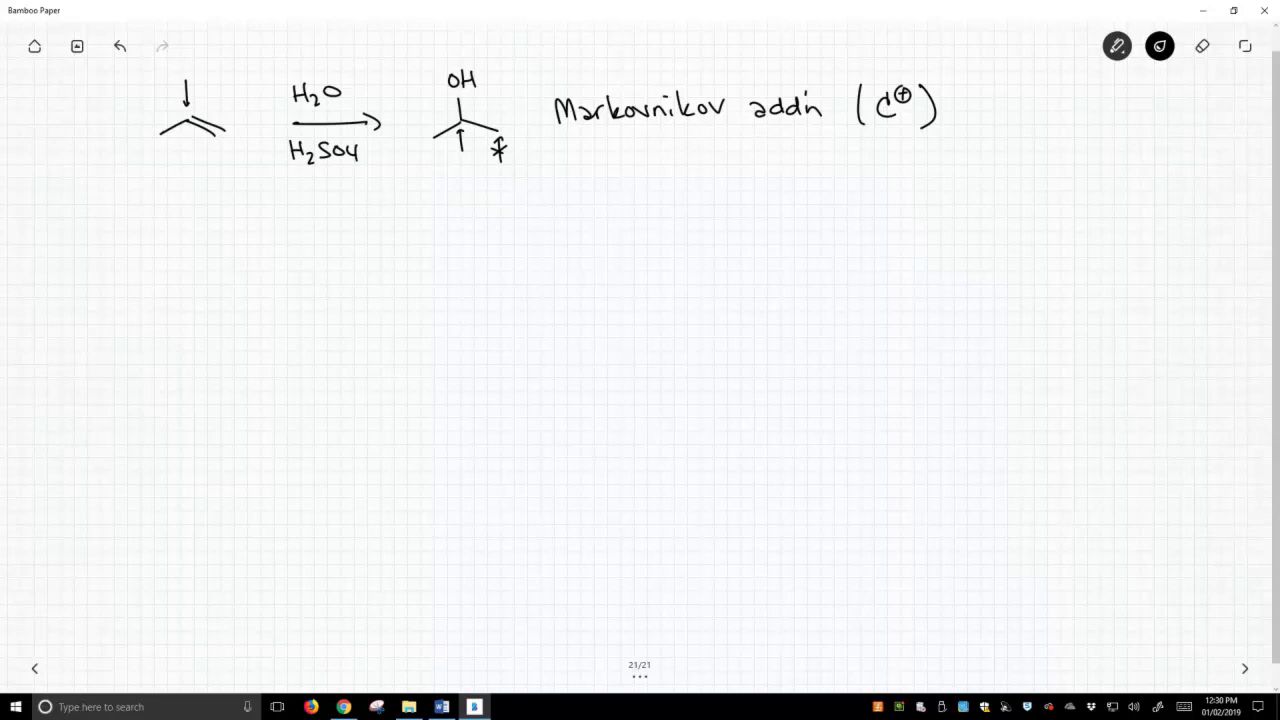
pyautogui.moveTo(136, 244); pyautogui.dragTo(136, 270)
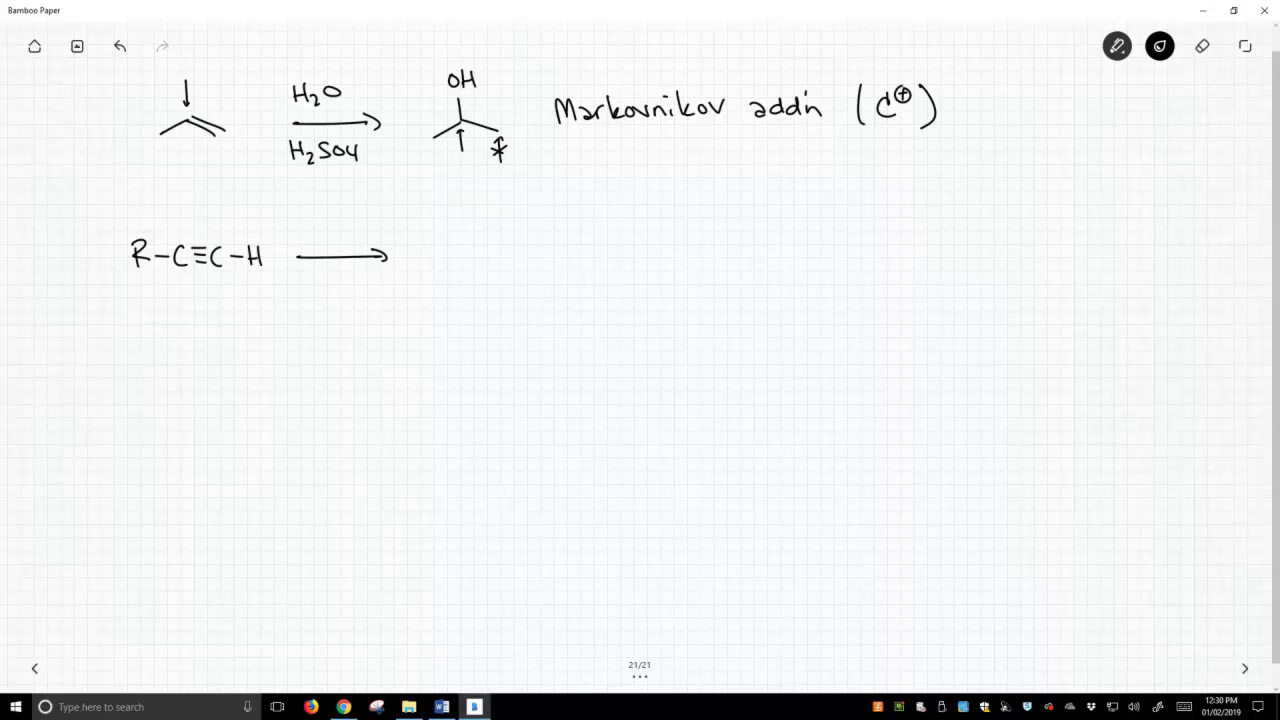
# Label the alkyne arrow with H2O, H2SO4, HgSO4 and start the R–C(=O) product.
pyautogui.moveTo(308, 230); pyautogui.dragTo(320, 240)
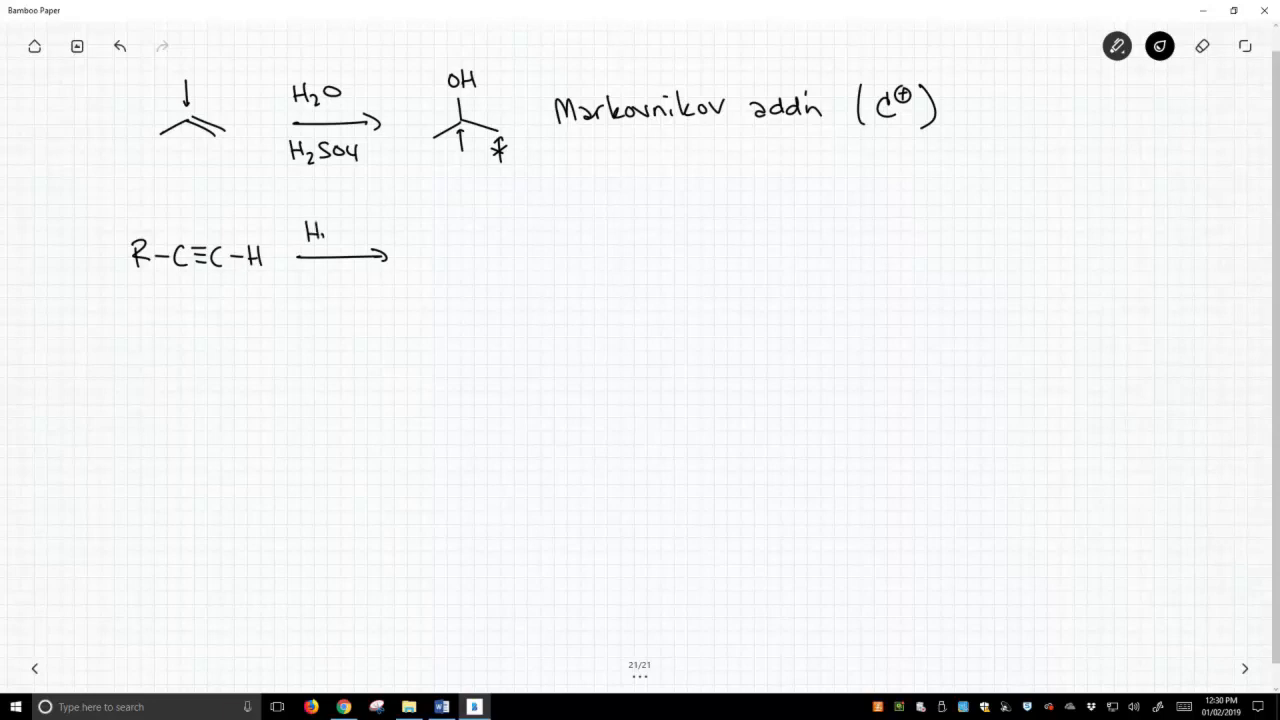
pyautogui.write('H2O')
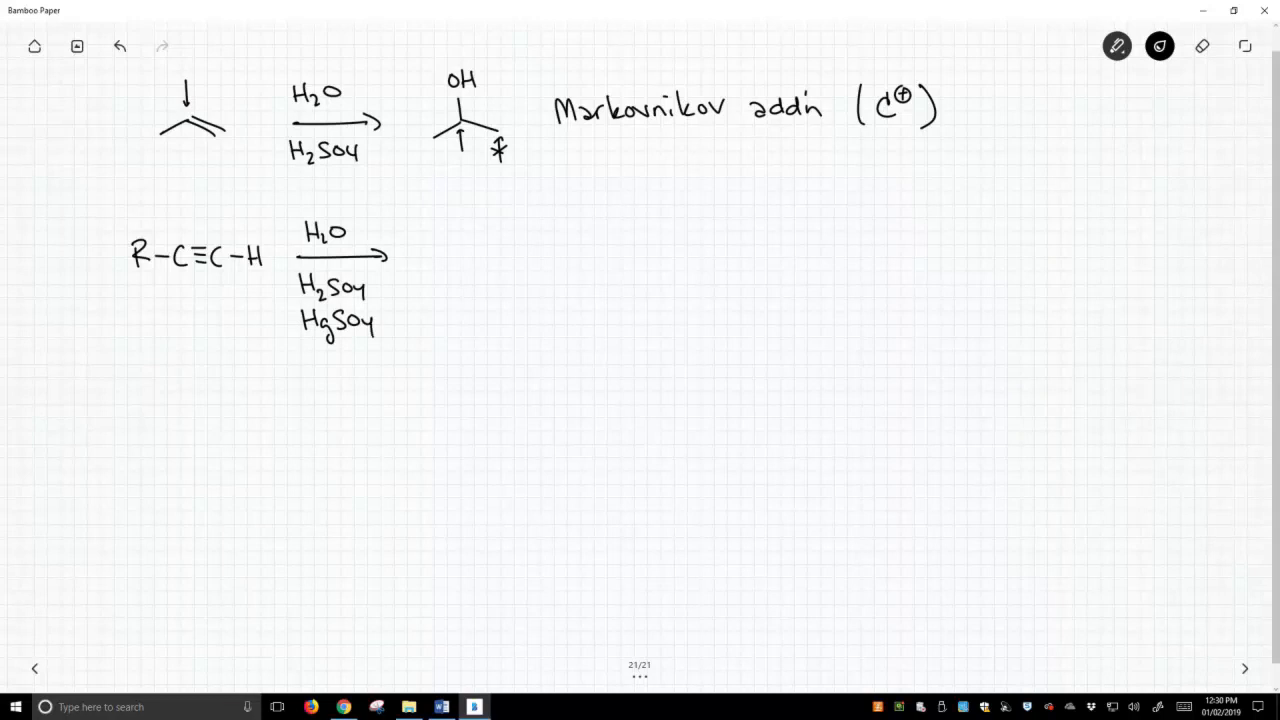
pyautogui.moveTo(304, 340); pyautogui.dragTo(320, 342)
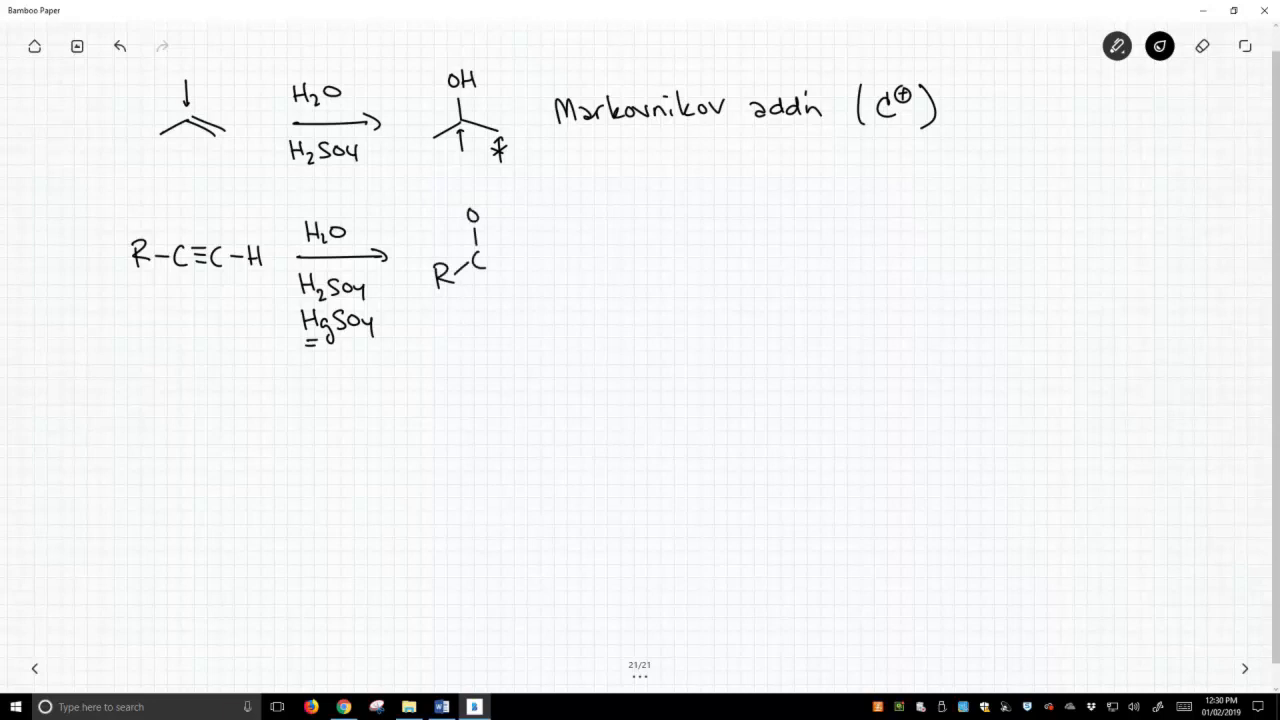
# Complete the enol R–C(OH)=CH2 with its hydrogens and arrow the alkyne carbon.
pyautogui.moveTo(456, 210); pyautogui.dragTo(516, 264)
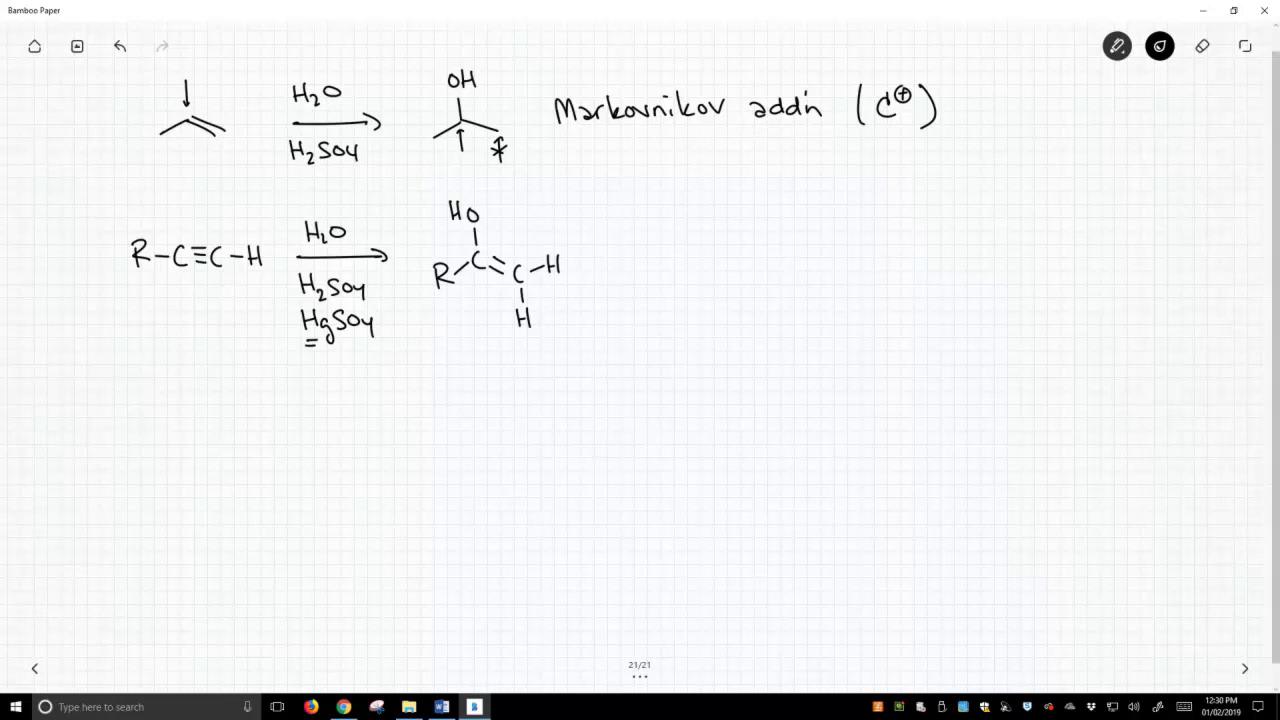
pyautogui.moveTo(178, 304); pyautogui.dragTo(178, 288)
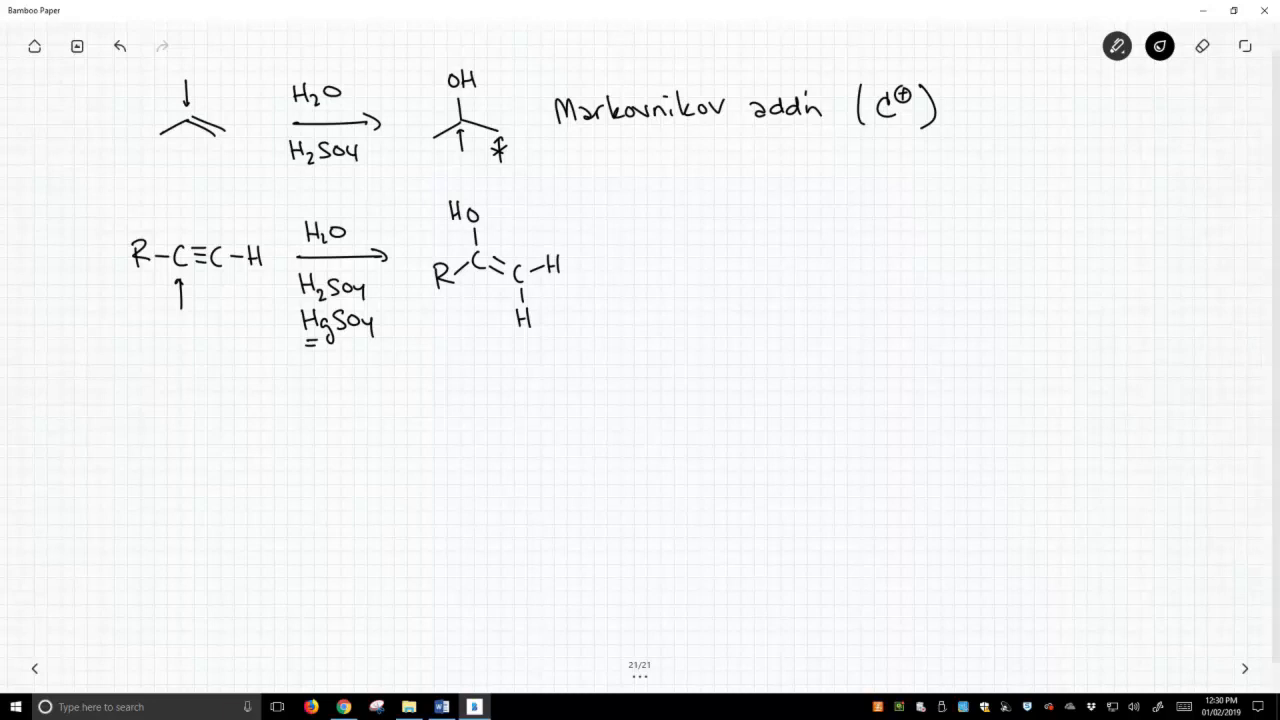
# Label the structure 'enol tautomer' and draw a forward arrow from it.
pyautogui.moveTo(456, 360); pyautogui.dragTo(496, 364)
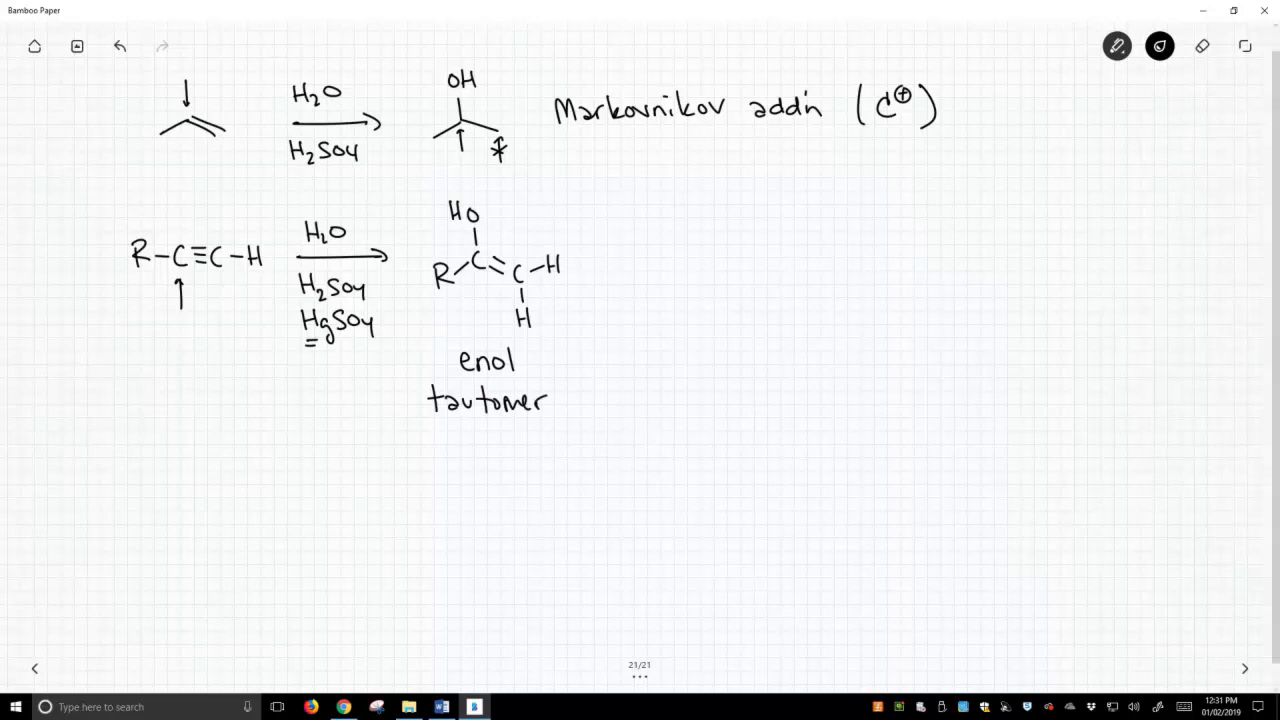
pyautogui.moveTo(616, 252); pyautogui.dragTo(684, 252)
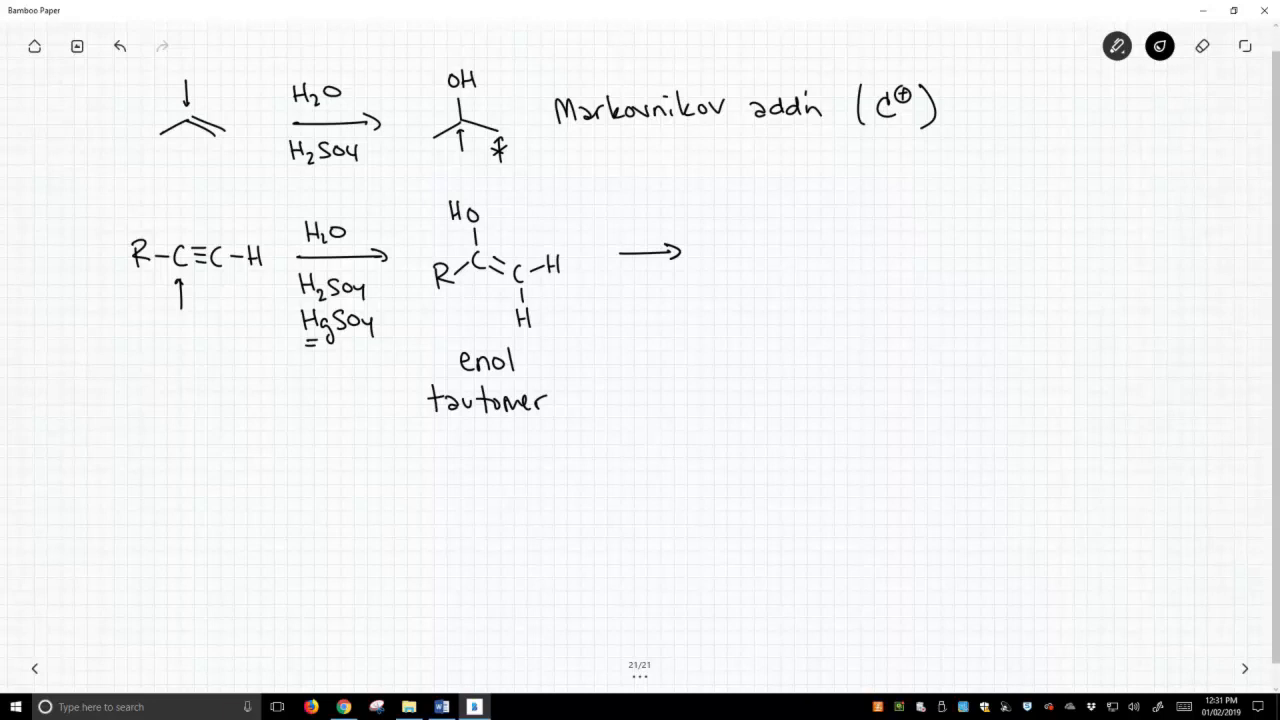
# Draw R–C(=O)–CH3 with its hydrogens, label it 'keto tautomer', and start a note under HgSO4.
pyautogui.moveTo(724, 290); pyautogui.dragTo(780, 264)
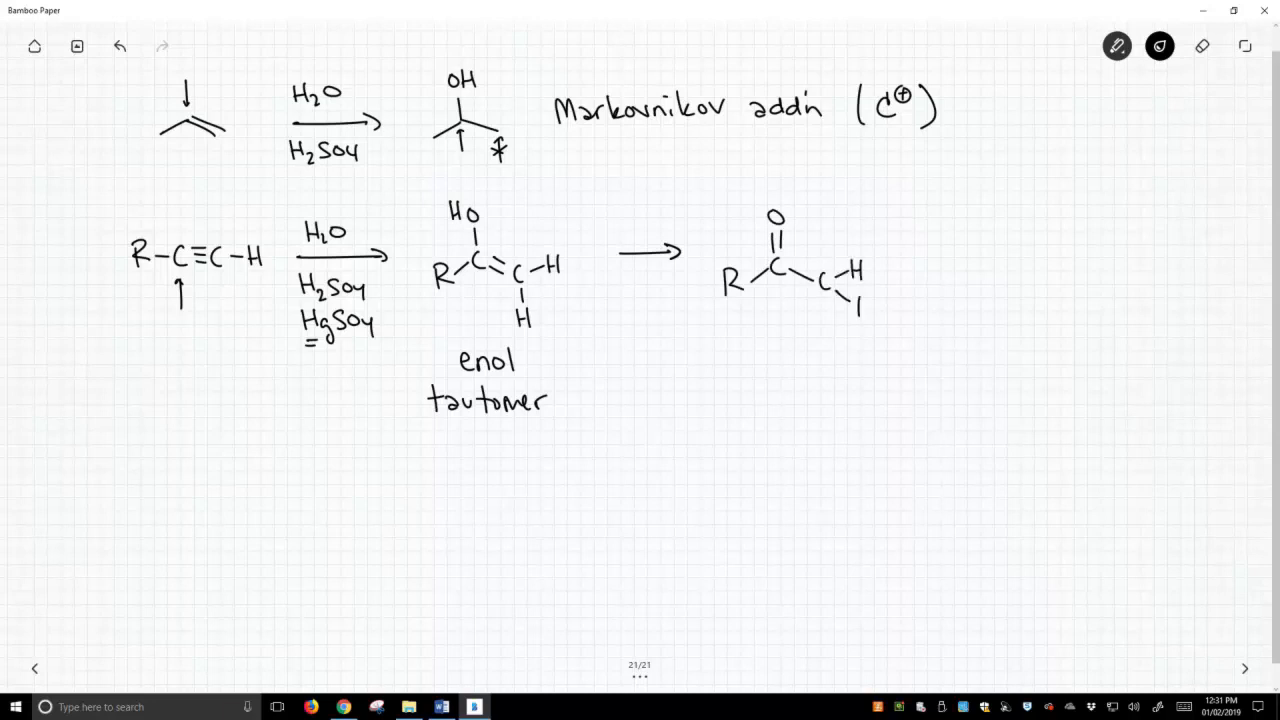
pyautogui.moveTo(840, 304); pyautogui.dragTo(840, 340)
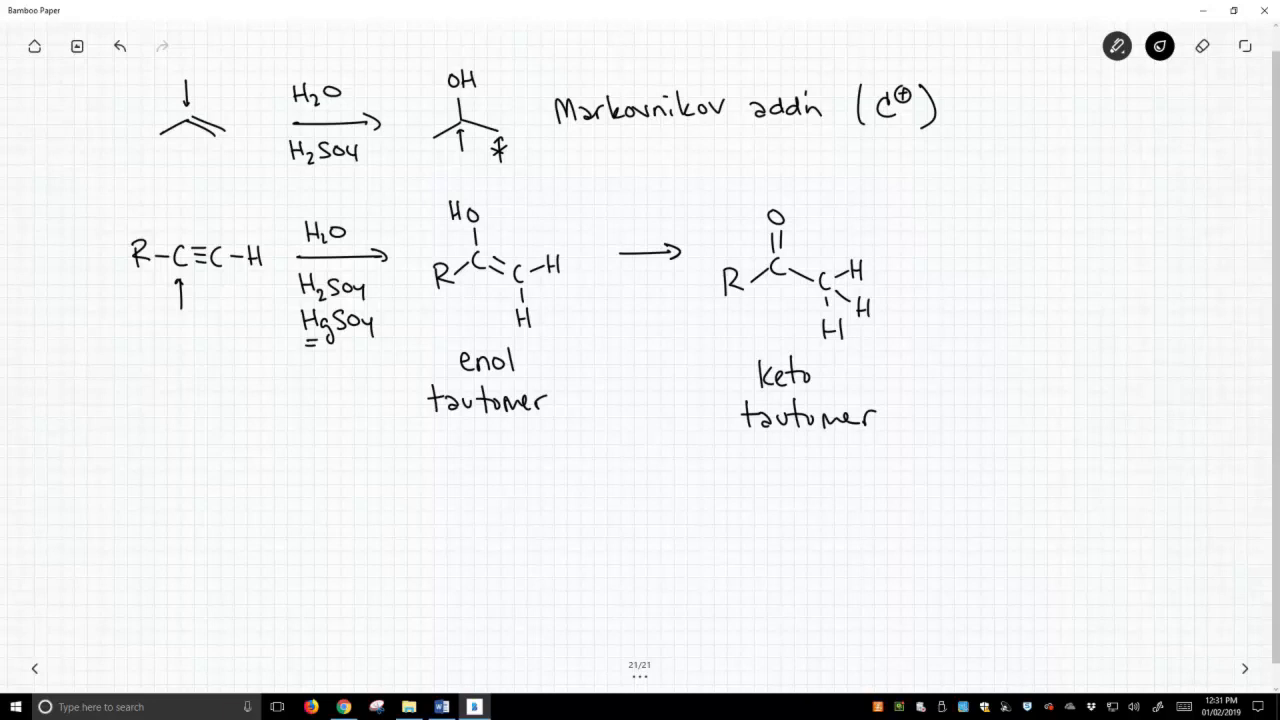
pyautogui.moveTo(312, 382); pyautogui.dragTo(304, 398)
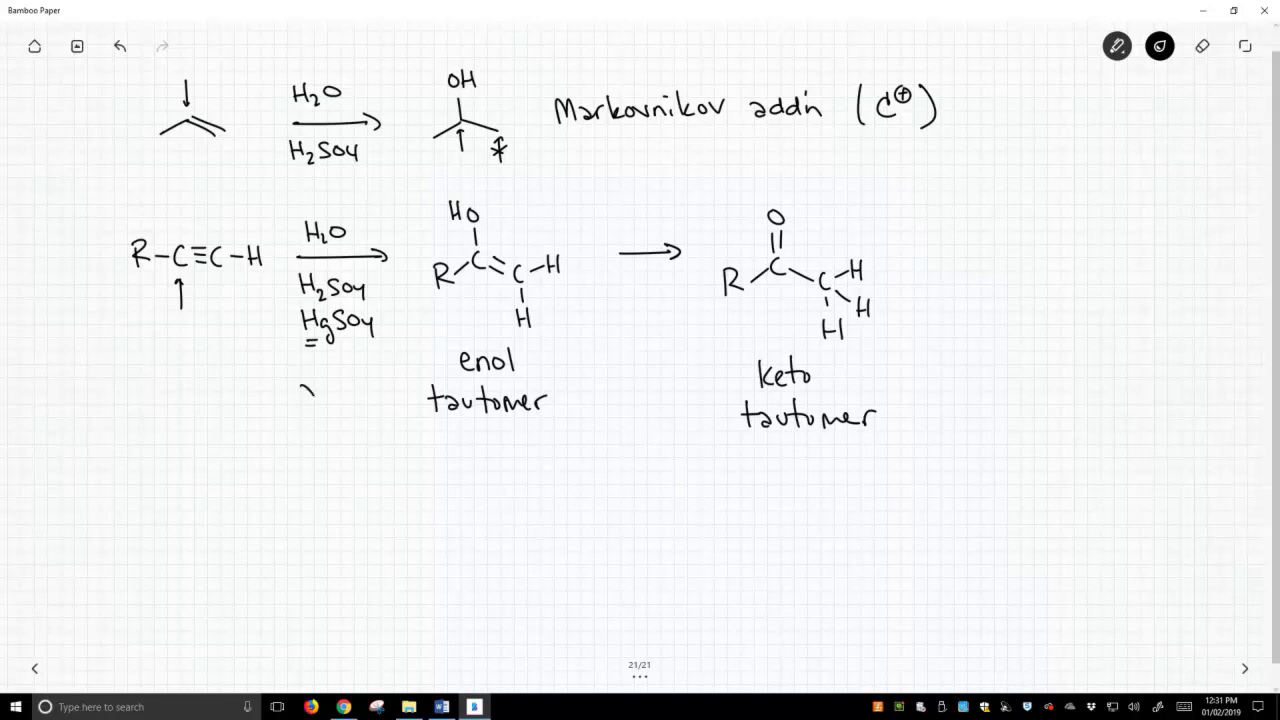
# Write 'added H2O' under the reagents and double-underline the enol tautomer label.
pyautogui.write('added')
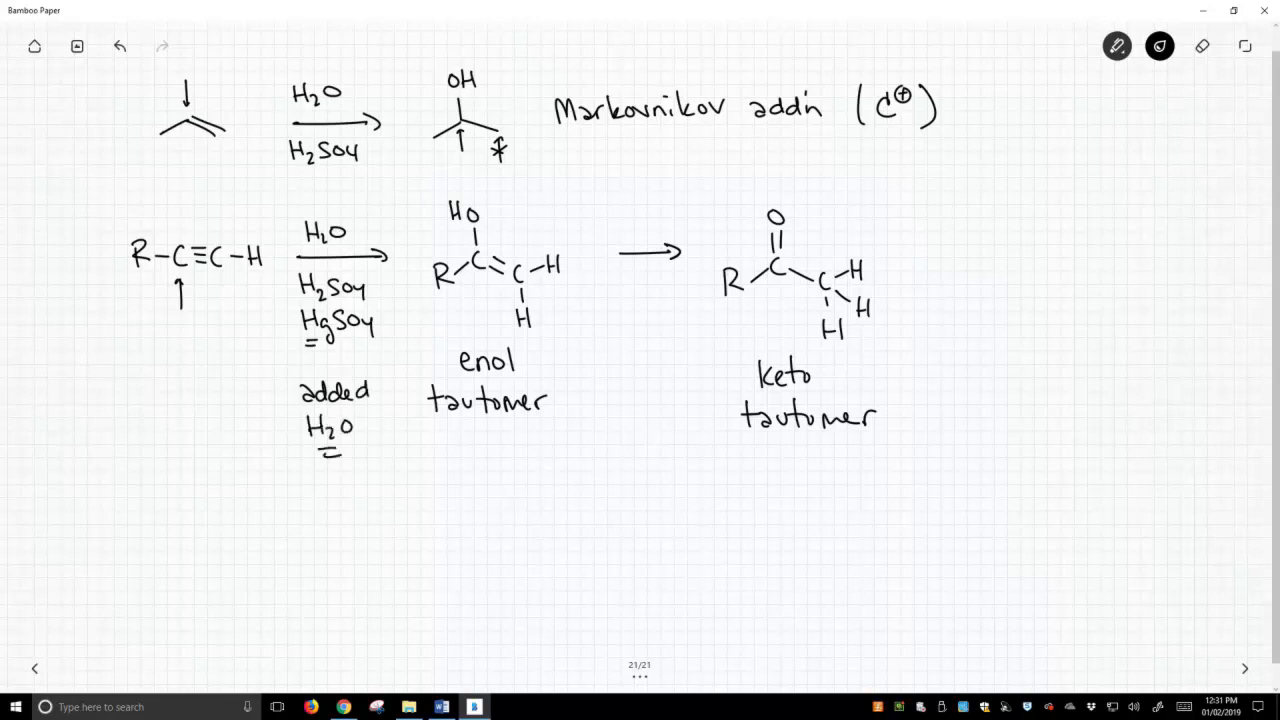
pyautogui.moveTo(436, 430); pyautogui.dragTo(560, 420)
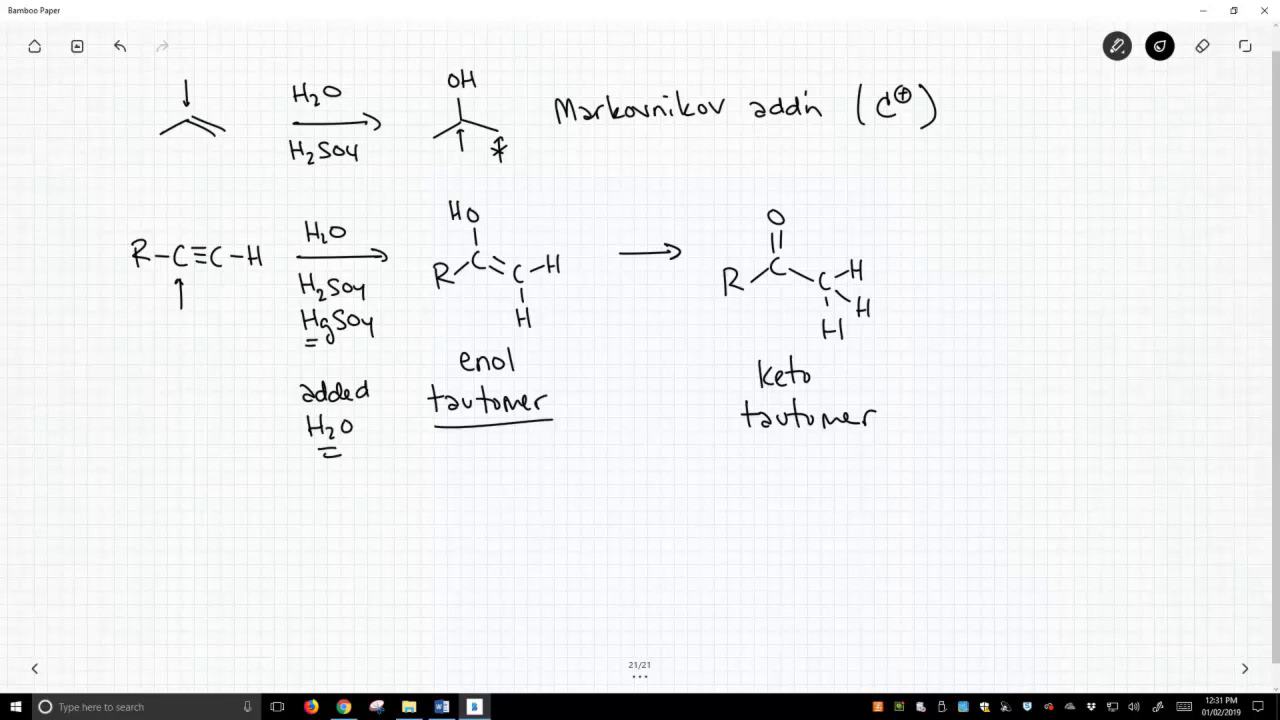
pyautogui.moveTo(424, 424); pyautogui.dragTo(560, 418)
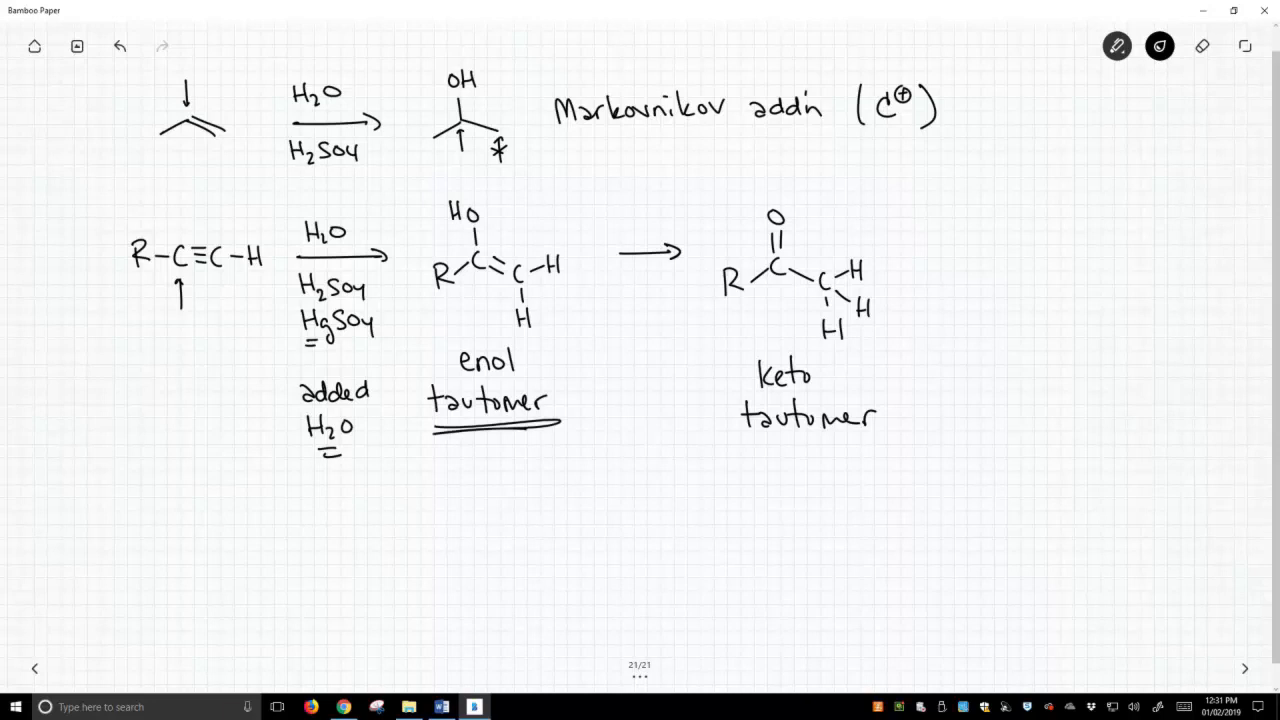
# Mark 'addition of H2O' on the keto form, star the alkyne carbon, and underline 'Markovnikov addn'.
pyautogui.moveTo(762, 442); pyautogui.dragTo(872, 436)
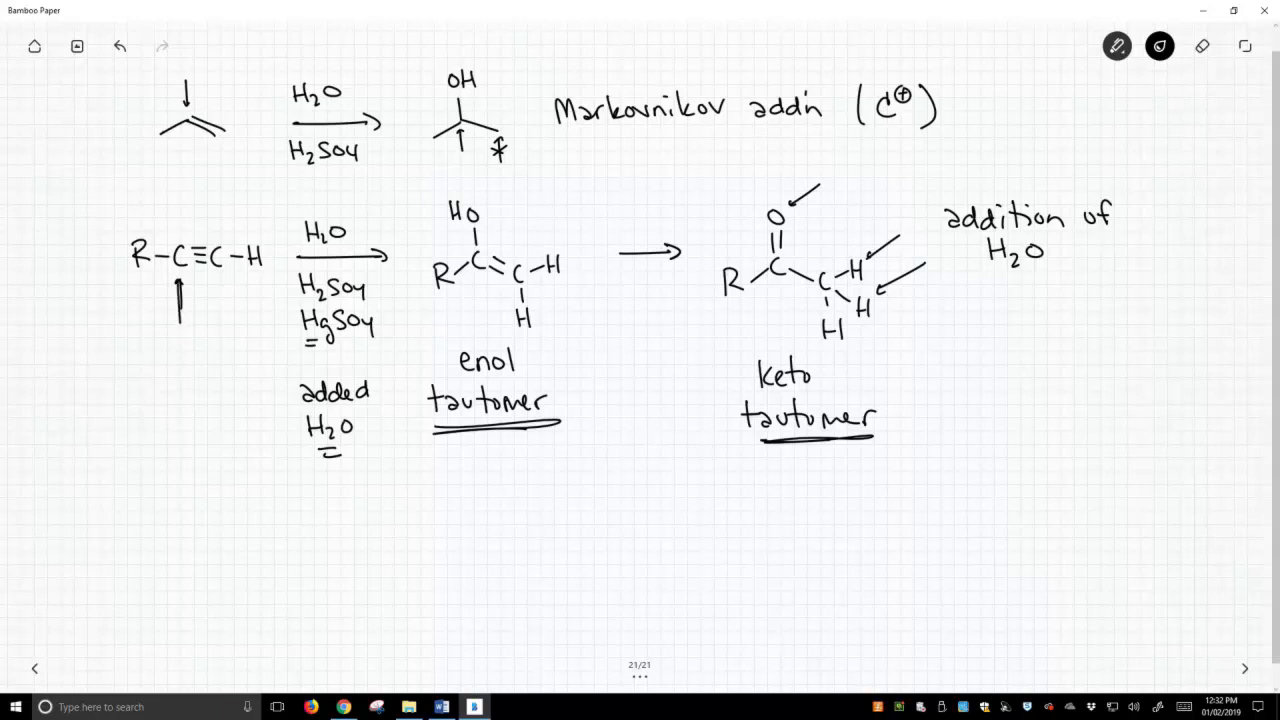
pyautogui.moveTo(178, 340); pyautogui.dragTo(180, 356)
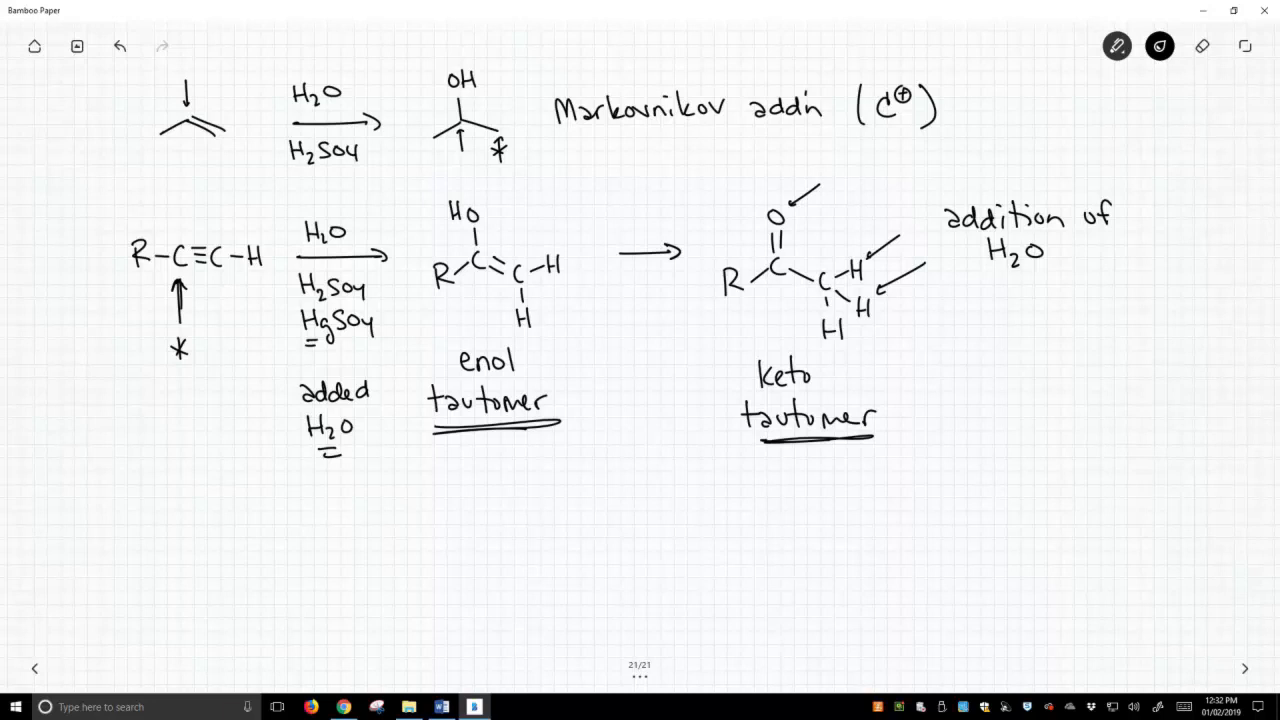
pyautogui.moveTo(570, 144); pyautogui.dragTo(824, 140)
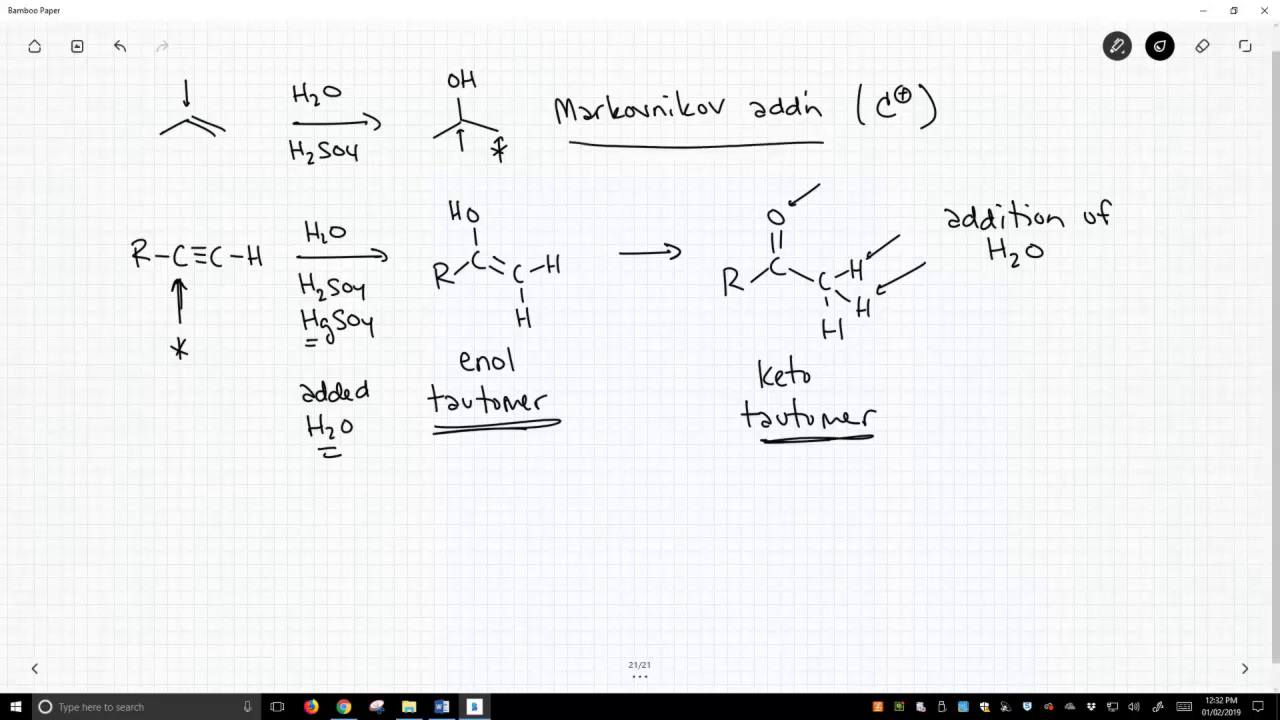